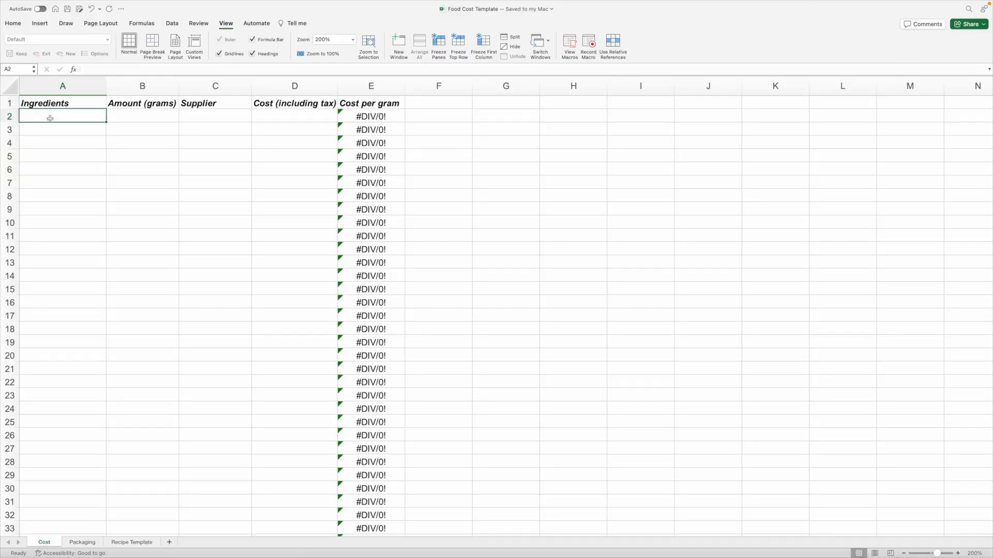
Enter AP Flour, 9072 g from Costco at $17 in row 2 of the Cost sheet
type("AP Flour")
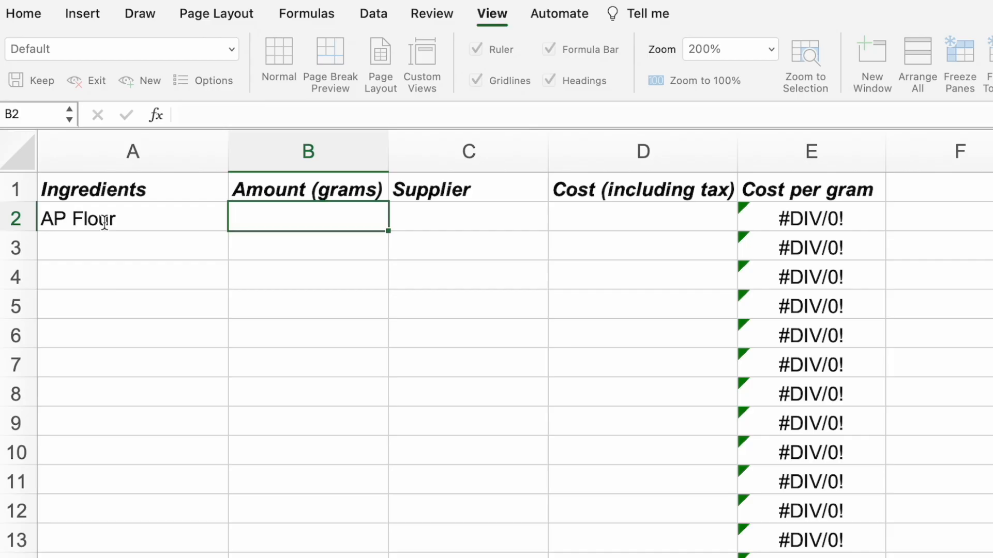
type("9072")
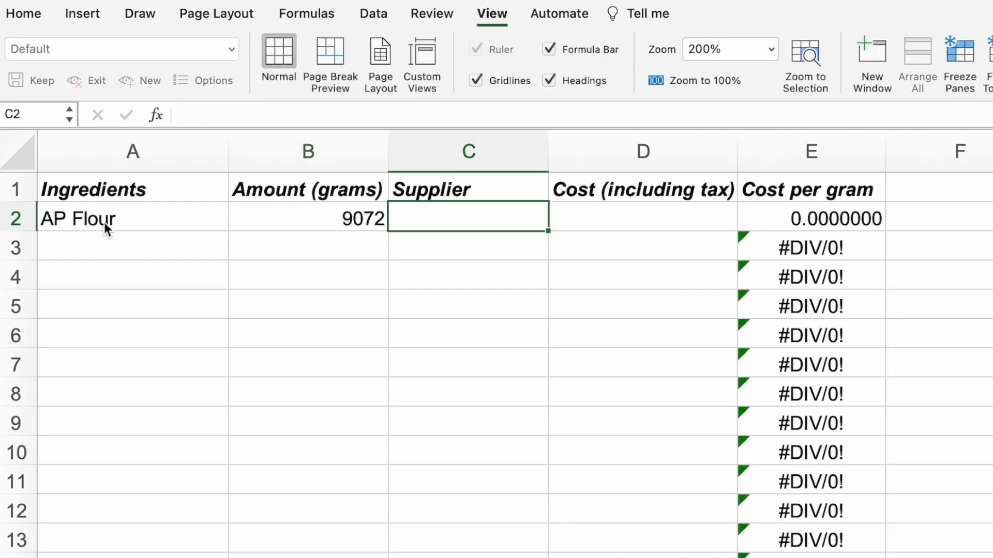
type("Costco")
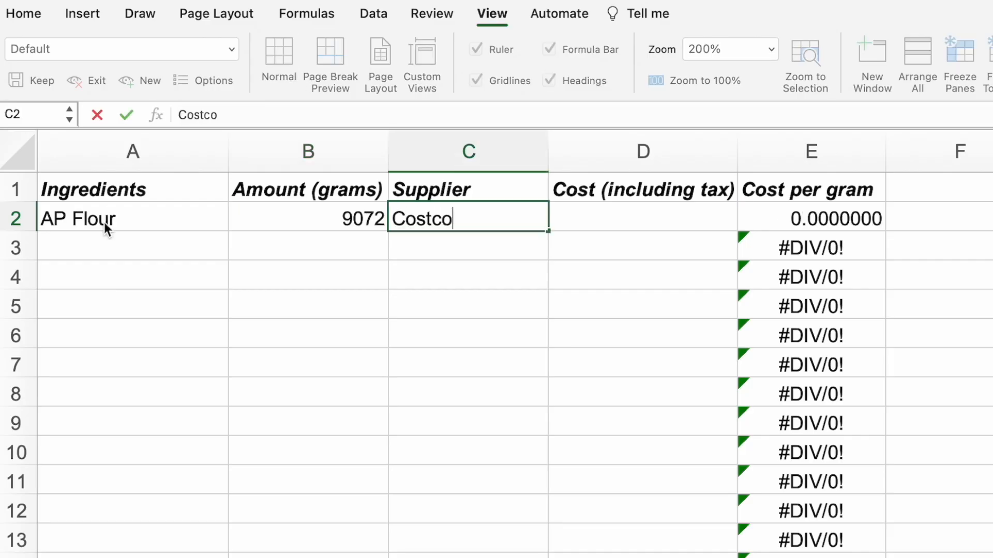
type("17.99")
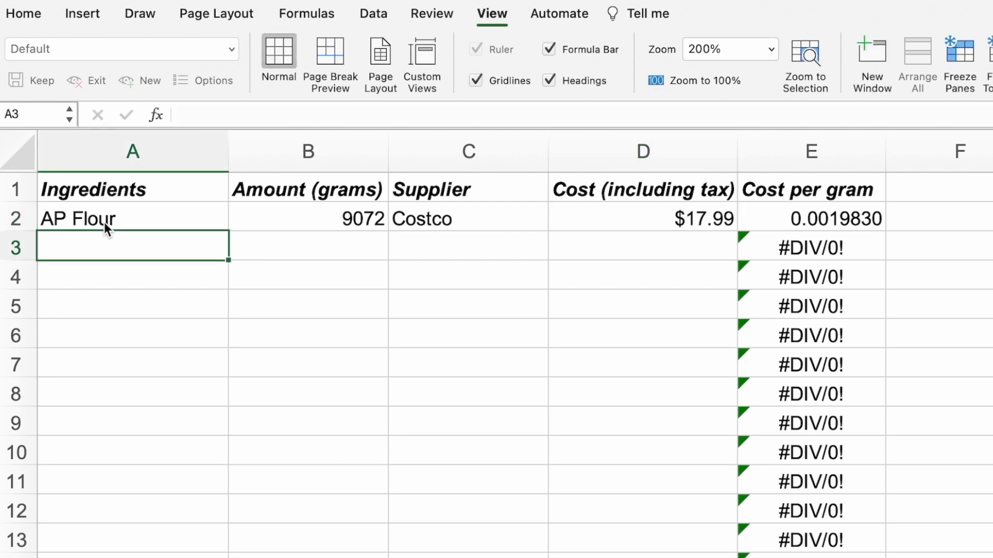
Enter Sugar, 4540 g at $10.99 in row 3
type("Sugar")
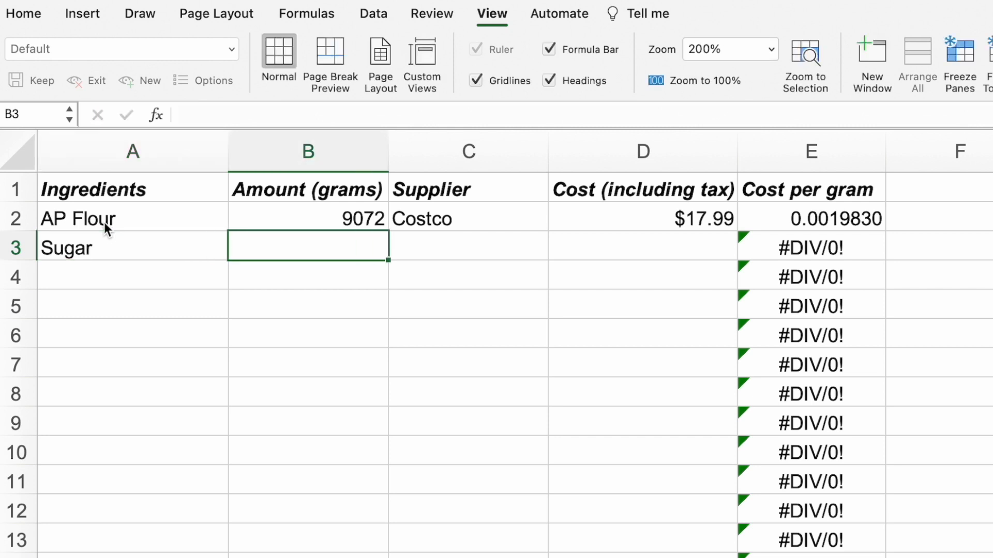
type("4540")
left_click(469, 247)
type("Costco")
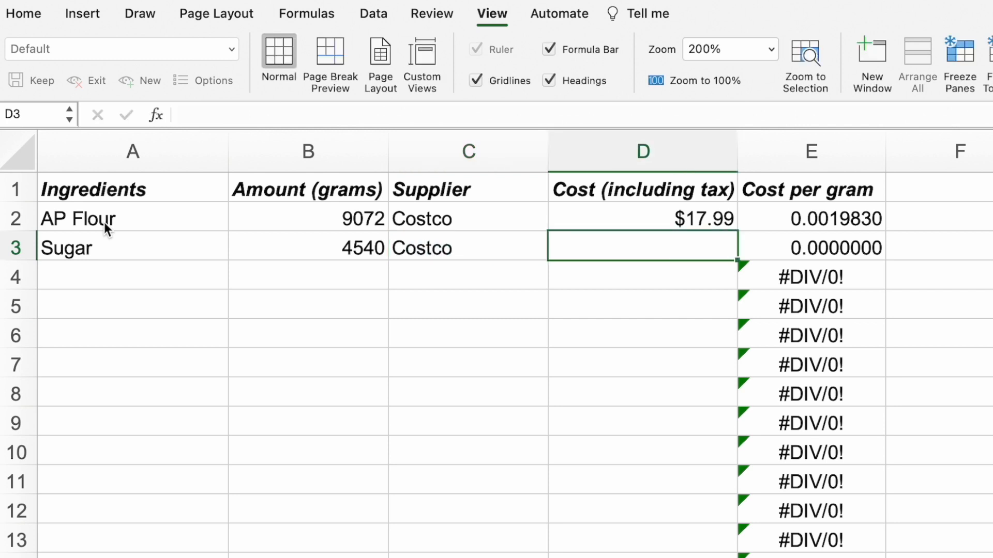
type("10.99")
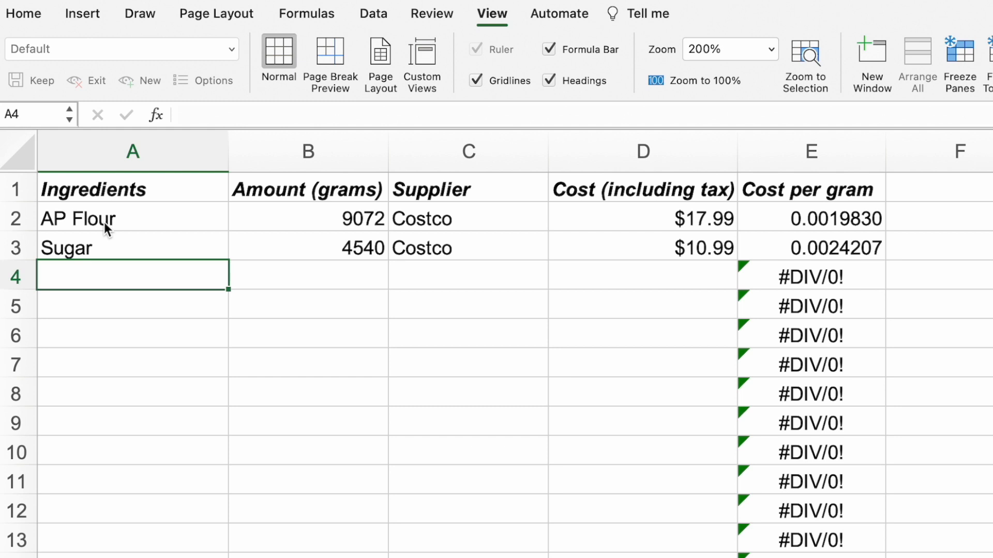
Enter Yeast, 113 g from Kroger at $7.99 in row 4, then move to the Packaging sheet
type("Yeast")
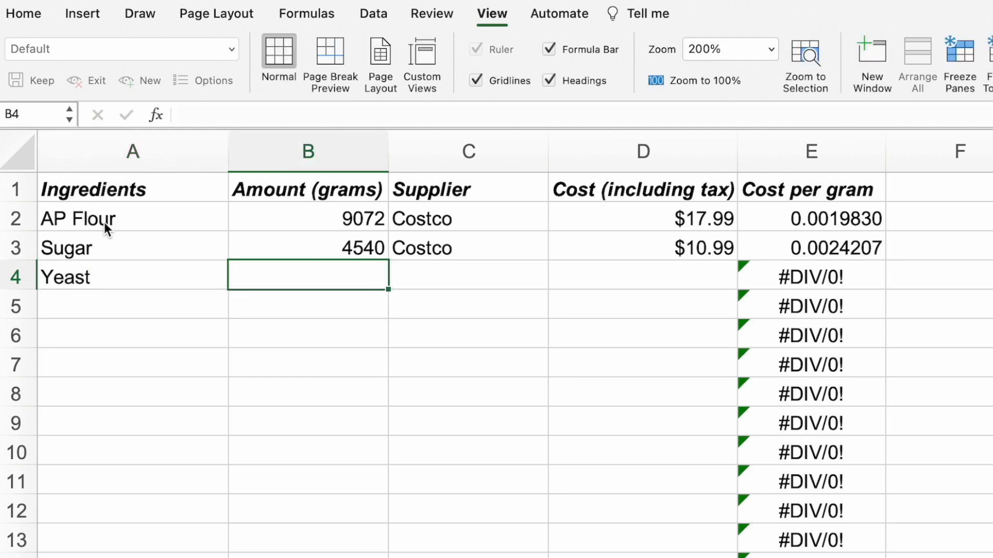
type("113")
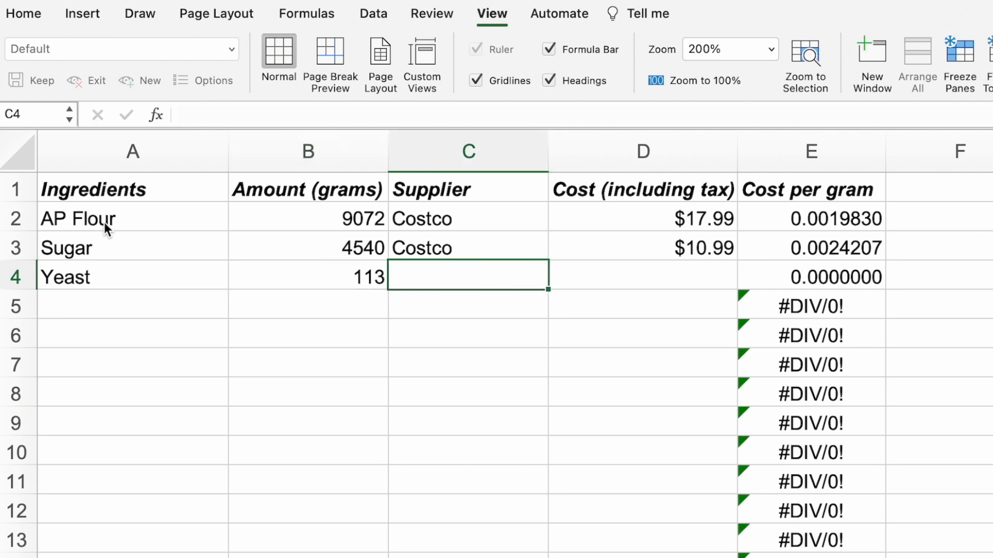
type("Kroger")
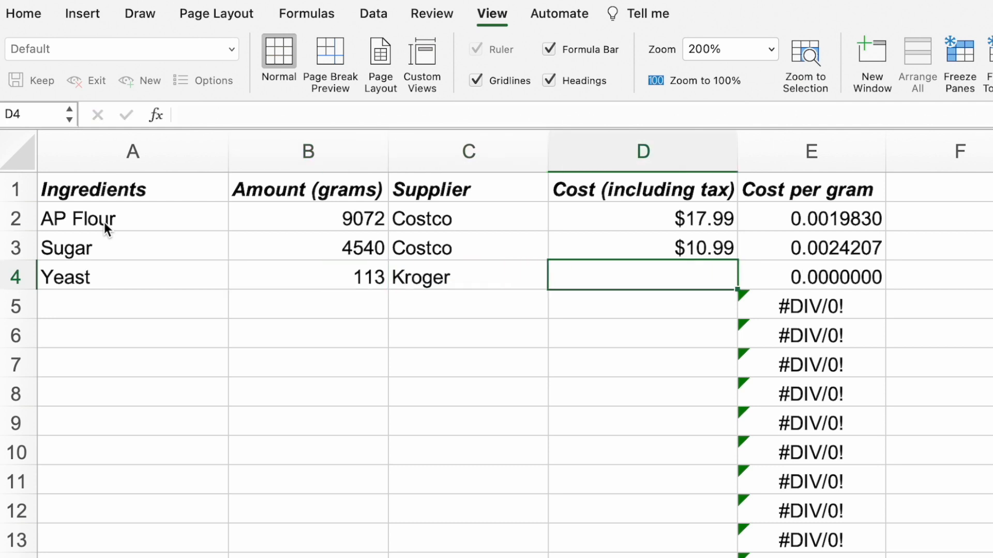
type("7.99")
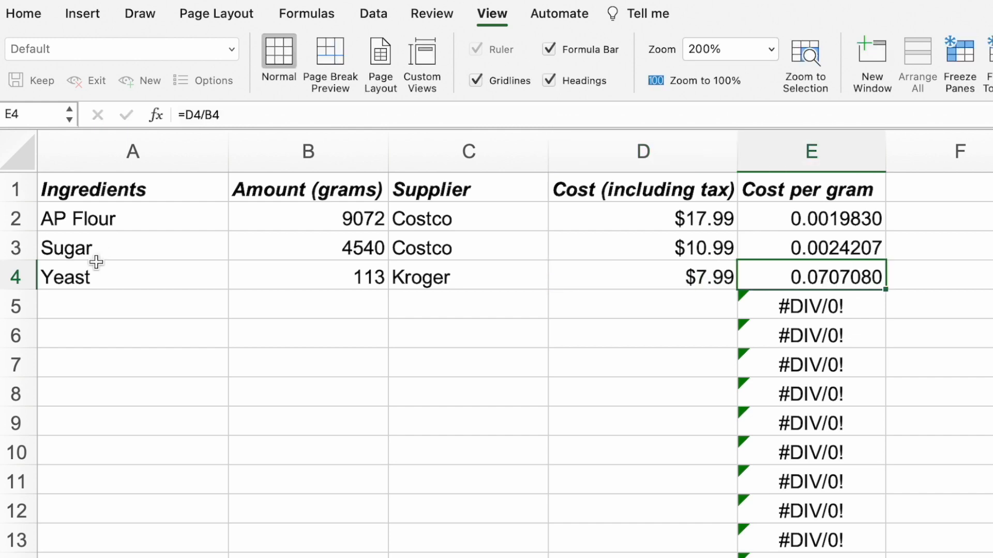
left_click(82, 542)
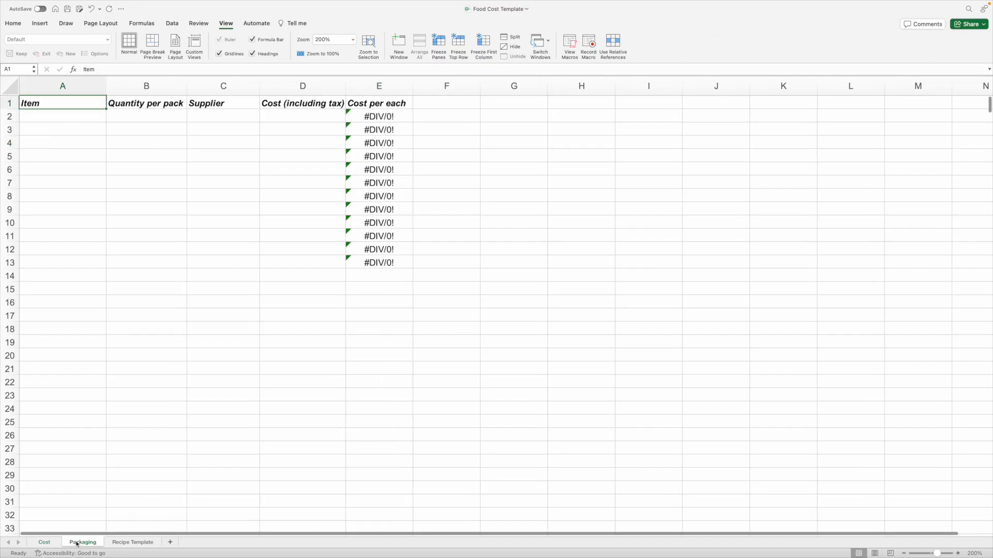
Enter Bread Bag, 500 per pack from Amazon at $19.99 in row 2 of the Packaging sheet
left_click(63, 117)
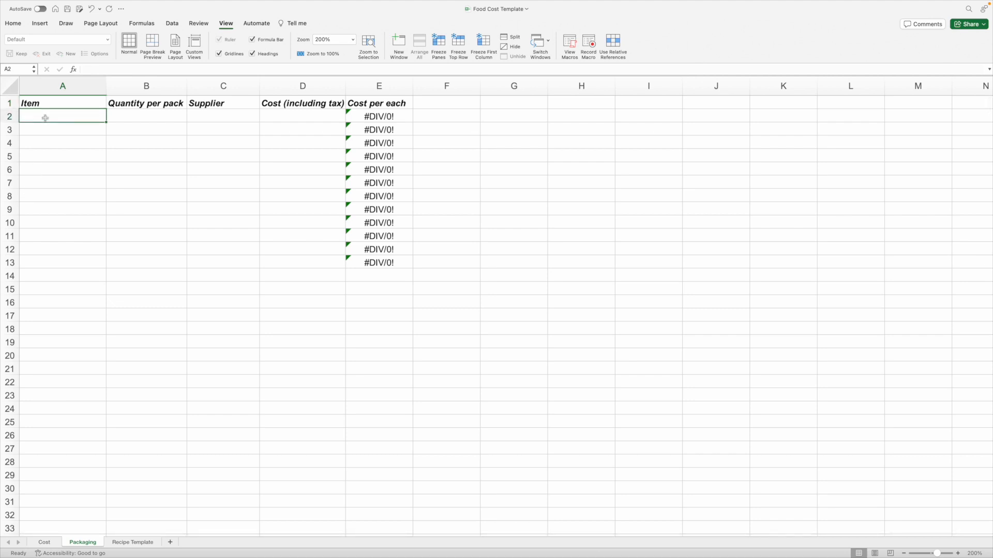
type("Bread Bag")
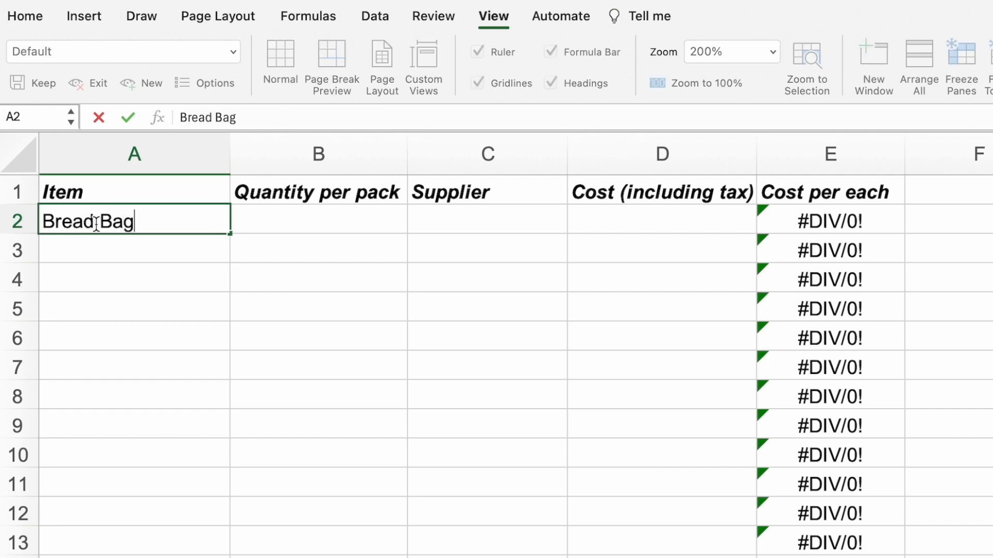
type("50")
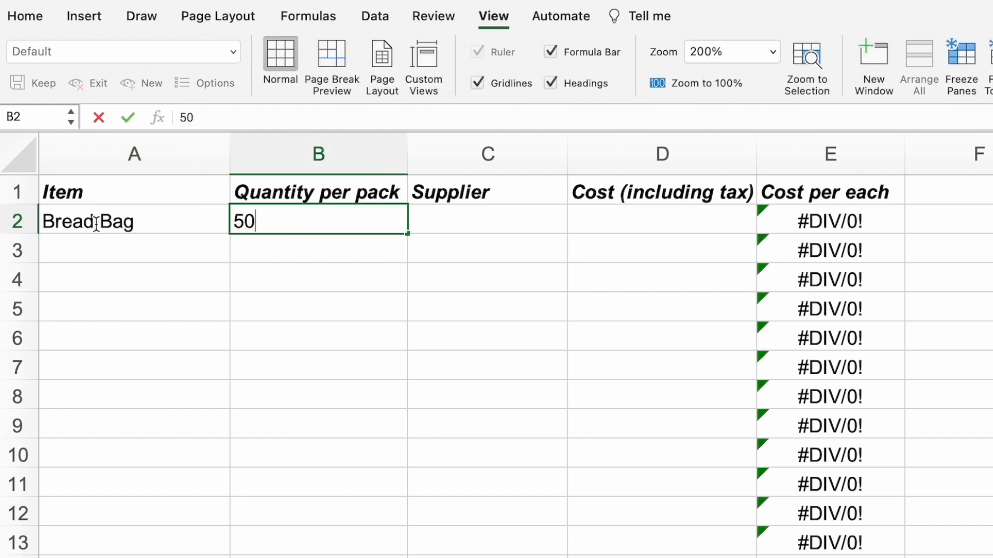
type("Amazon")
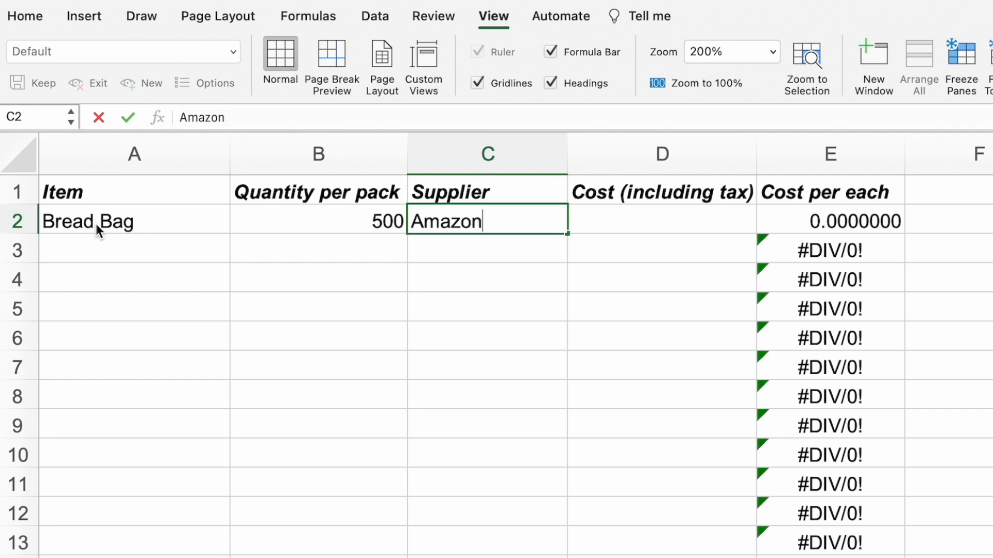
type("19.99")
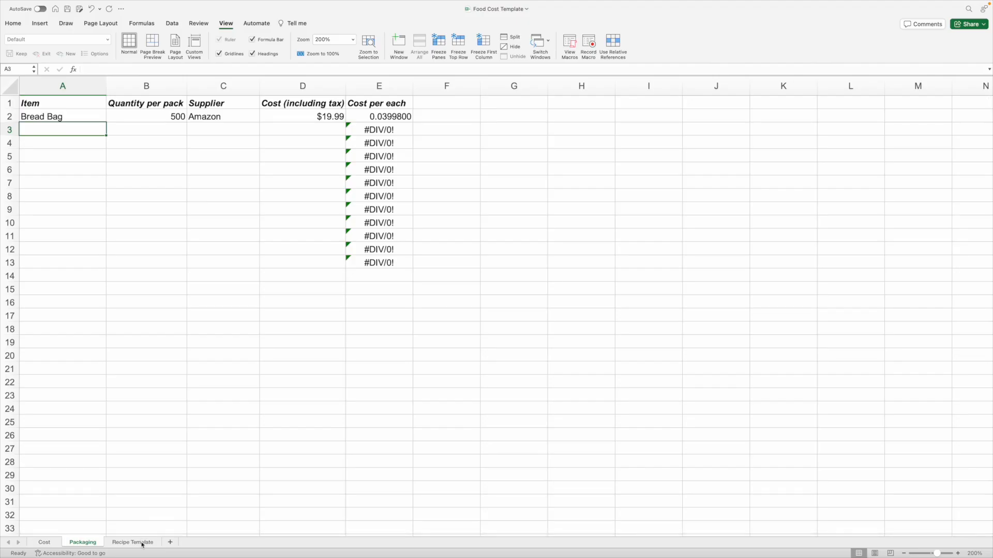
Copy the Recipe Template sheet to the end as Bread Recipe and start its first ingredient, AP Flour
right_click(131, 542)
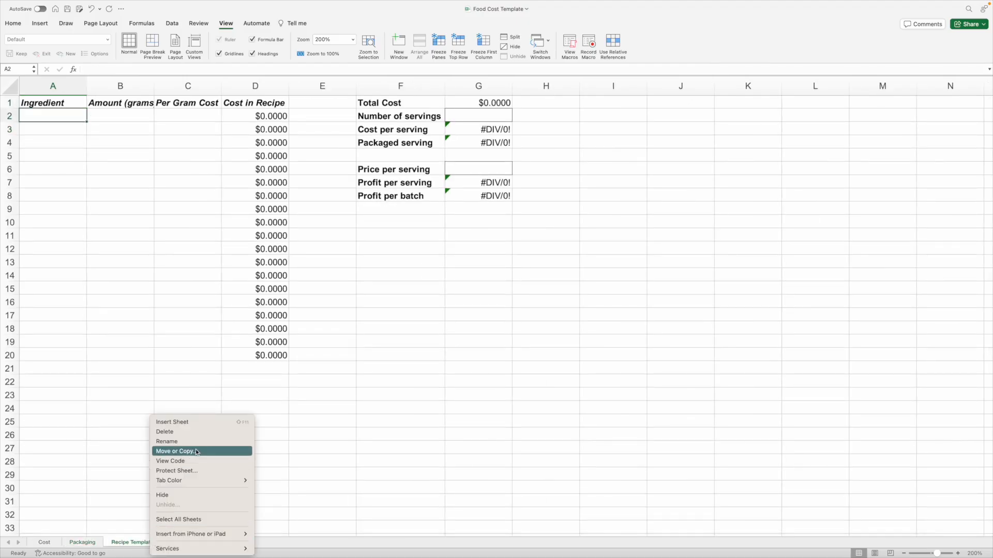
left_click(174, 450)
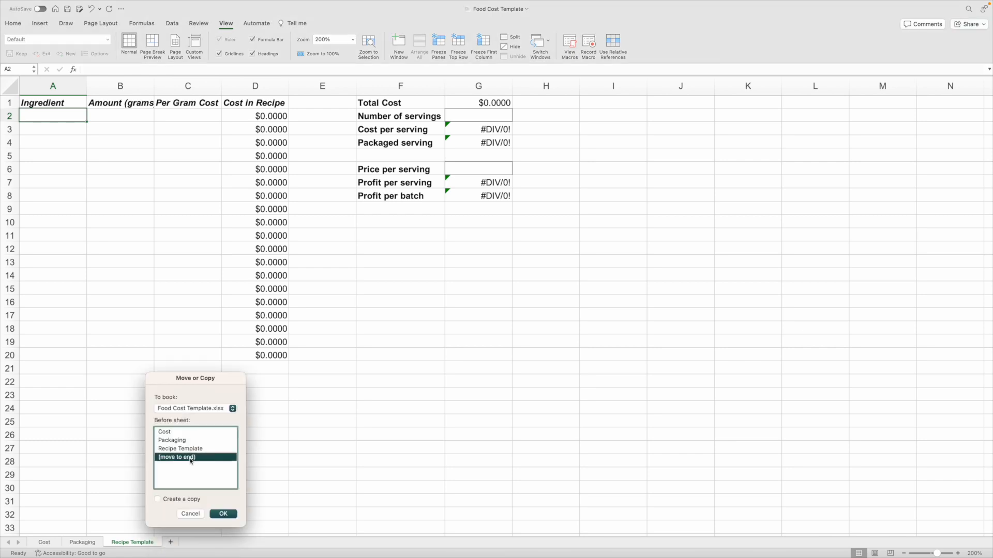
left_click(157, 500)
type("Bread")
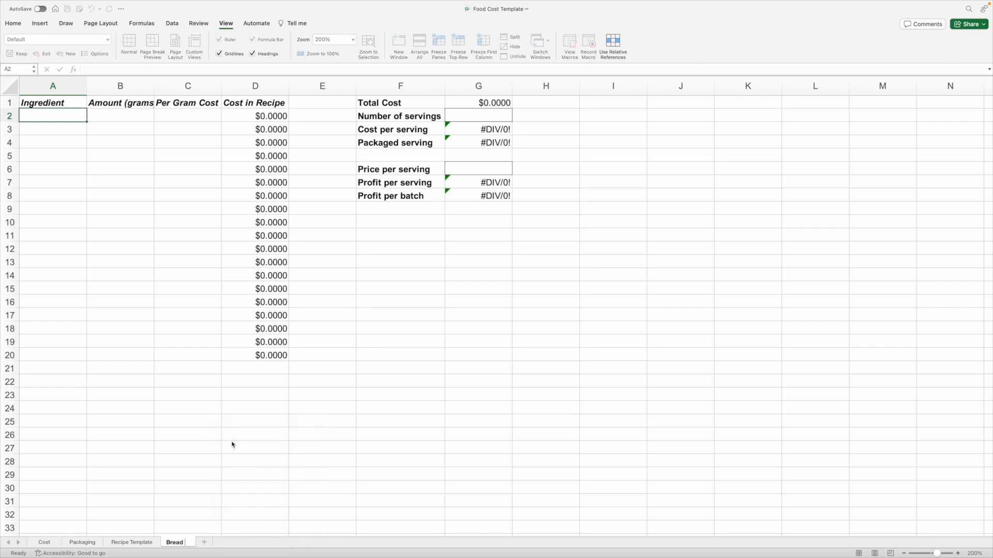
type("AP Flour")
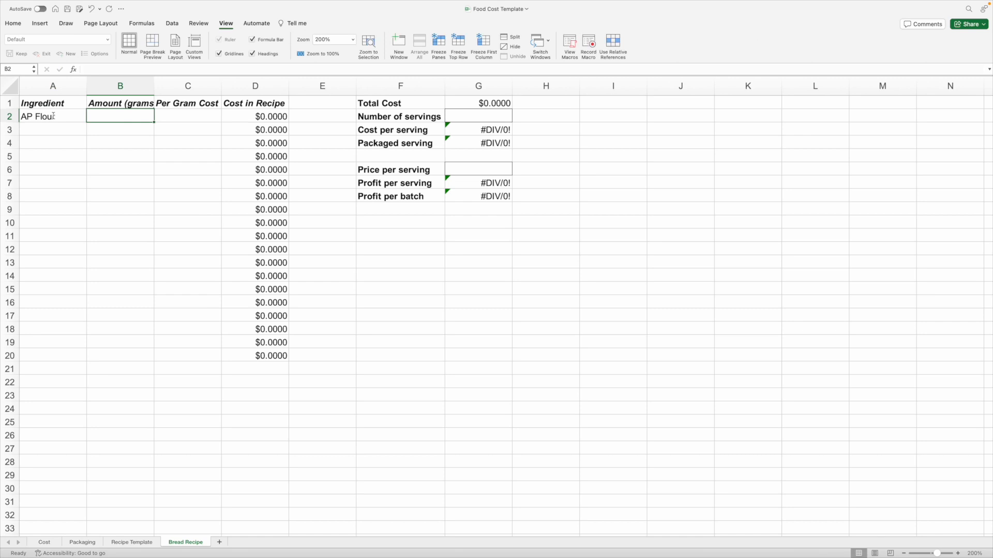
Set AP Flour to 570 g with its per-gram cost linked via =Cost!E2, checking the Cost sheet
type("570")
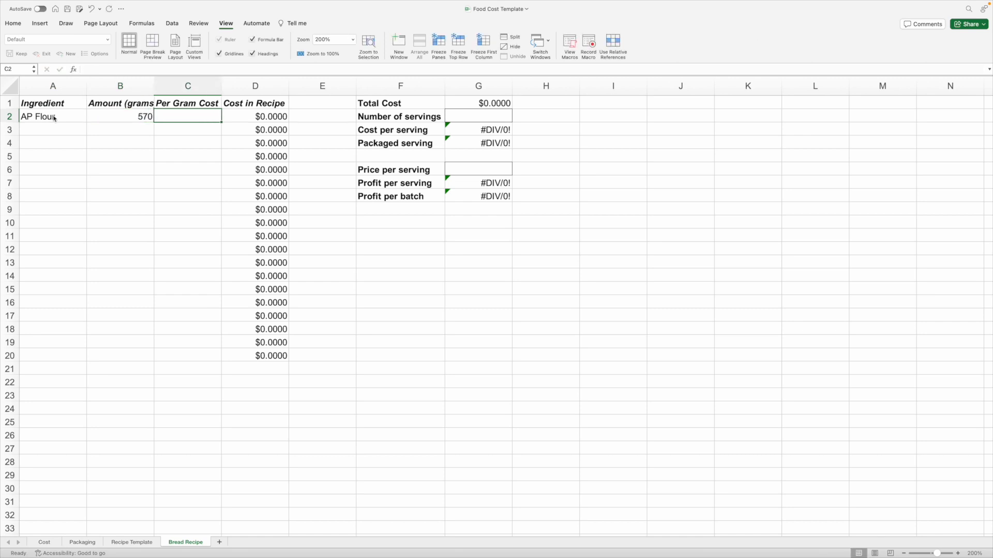
type("=C")
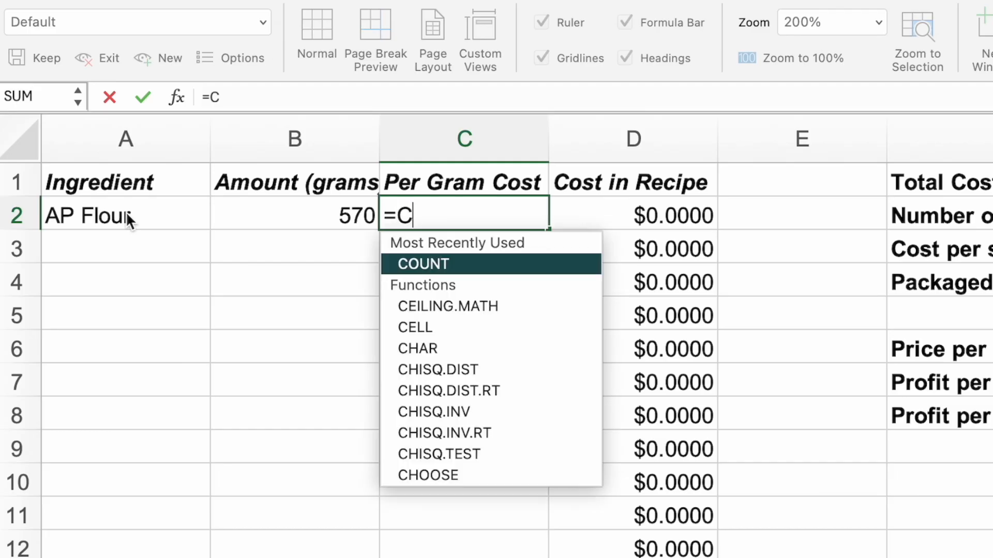
type("ost!")
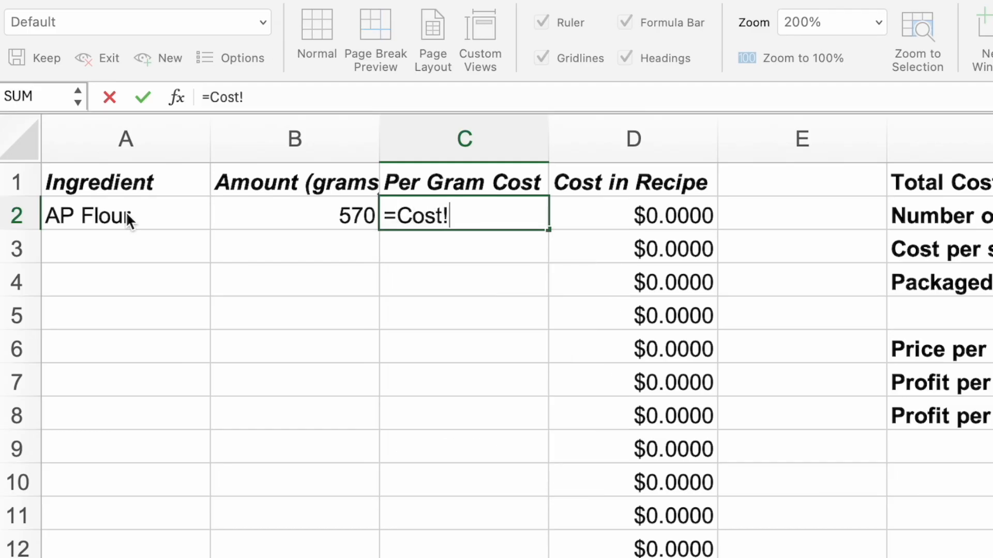
type("E2")
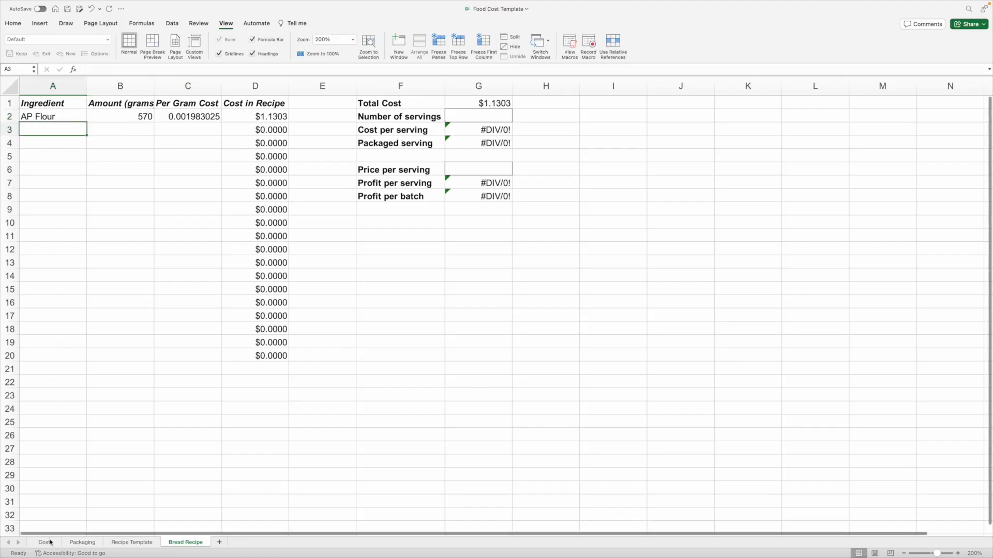
left_click(45, 541)
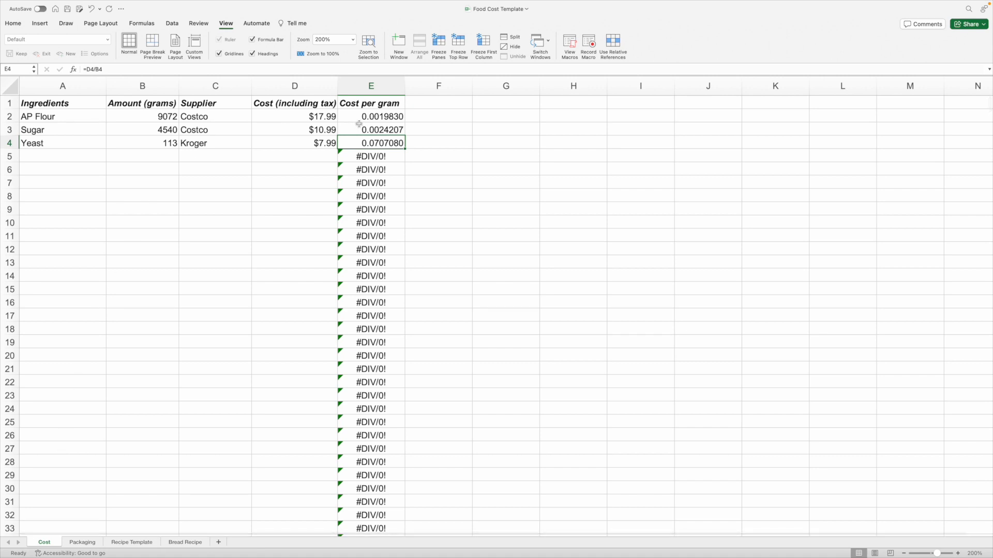
mouse_move(298, 342)
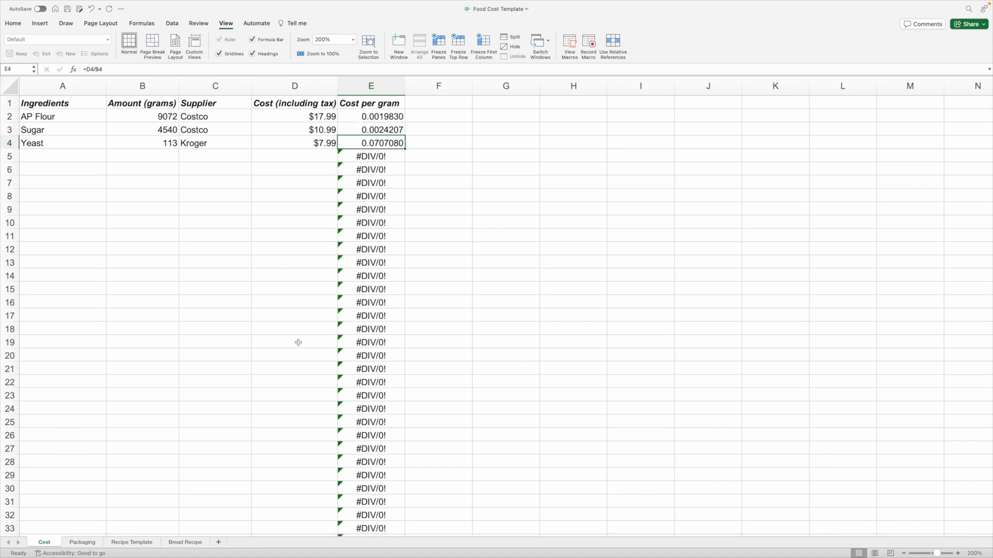
left_click(185, 542)
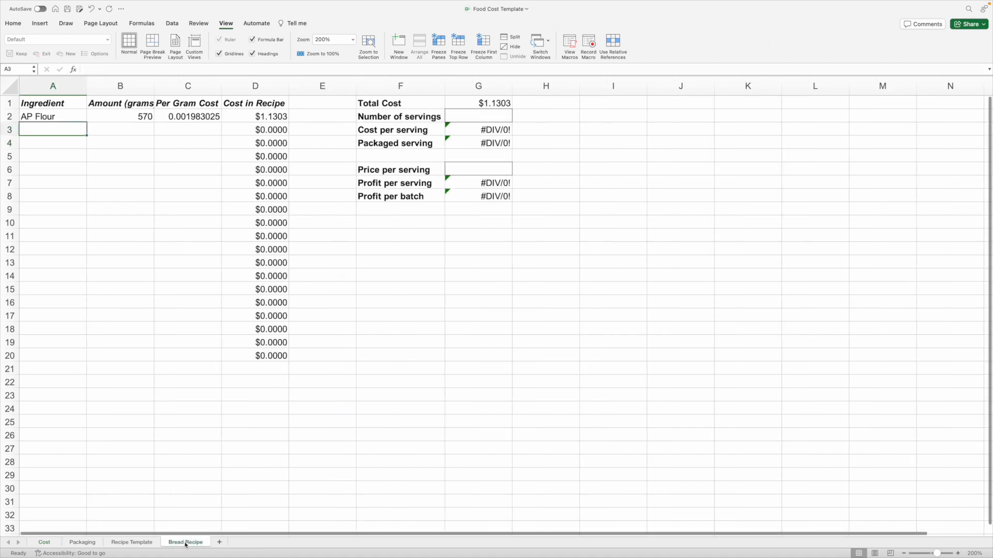
Add Sugar 10 g and Yeast 7 g with linked per-gram costs, totalling $1.6495
type("Sug")
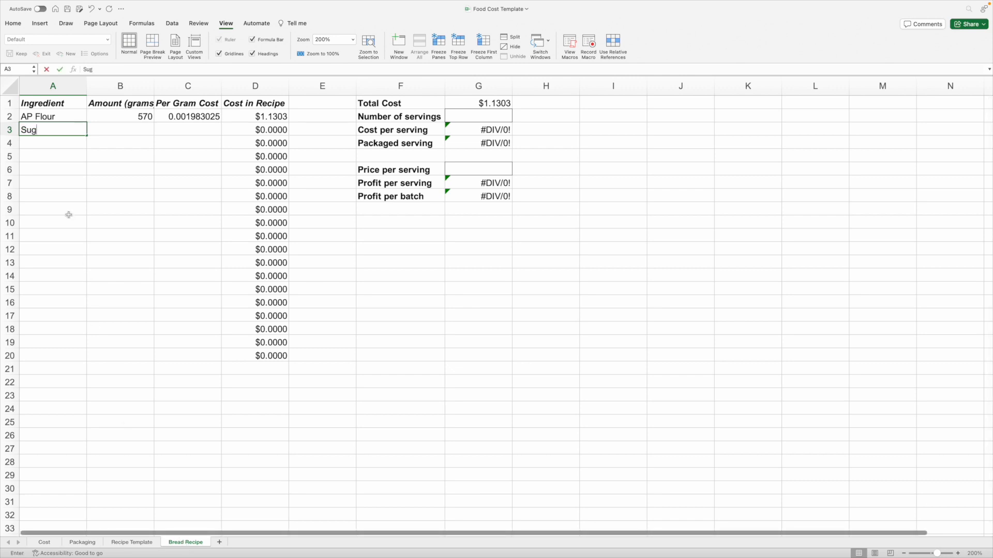
type("10")
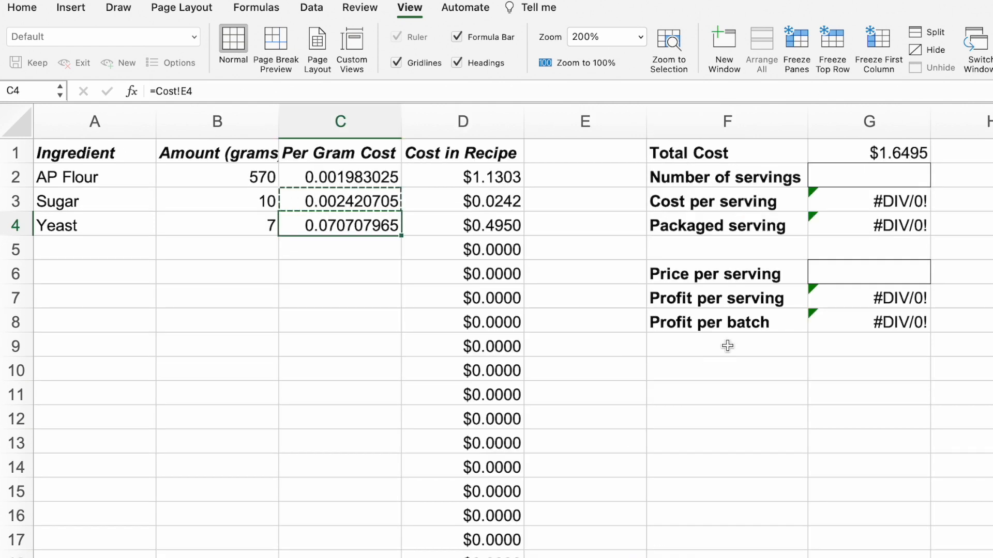
mouse_move(899, 154)
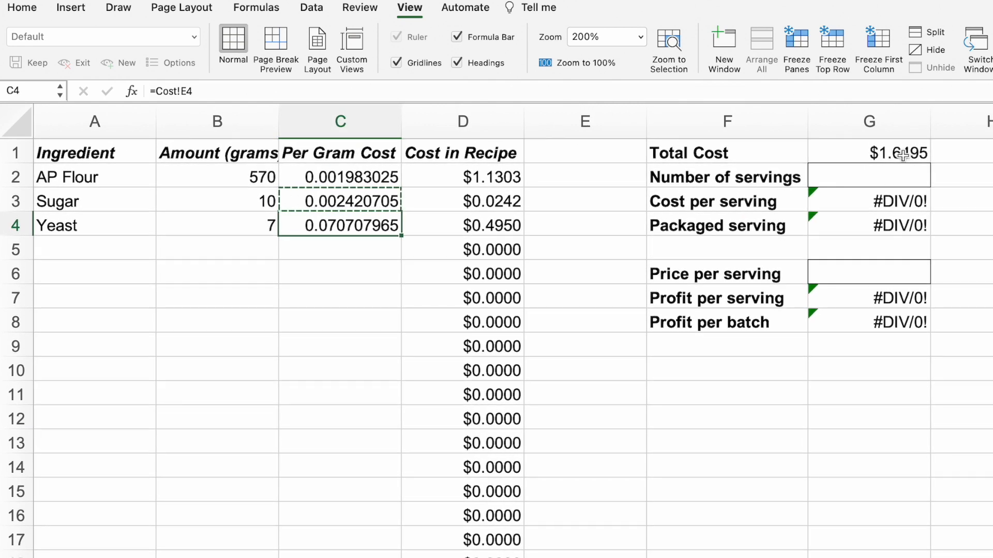
left_click(868, 176)
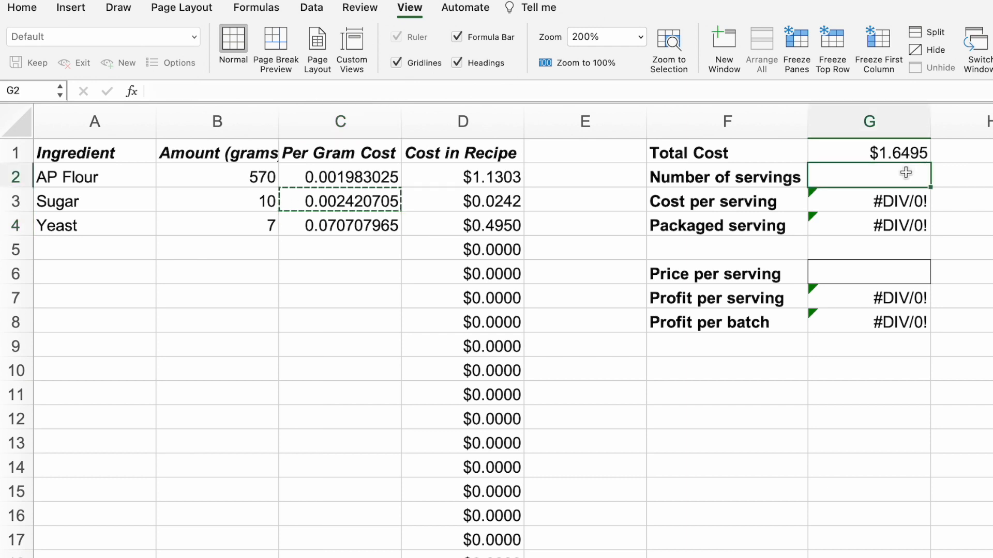
Set 2 servings and add Packaging!E2 to the per-serving cost, giving $0.8647 per packaged serving
type("2")
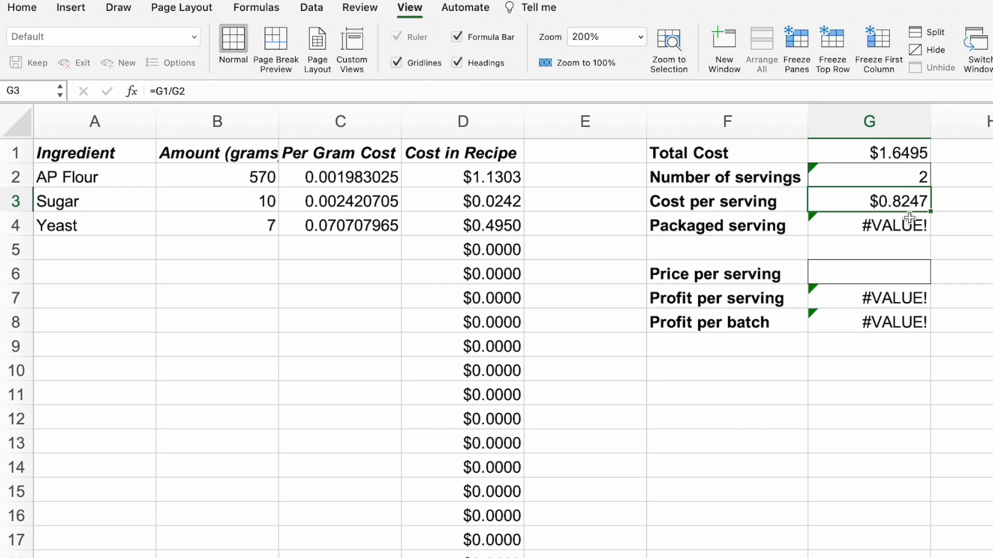
mouse_move(905, 226)
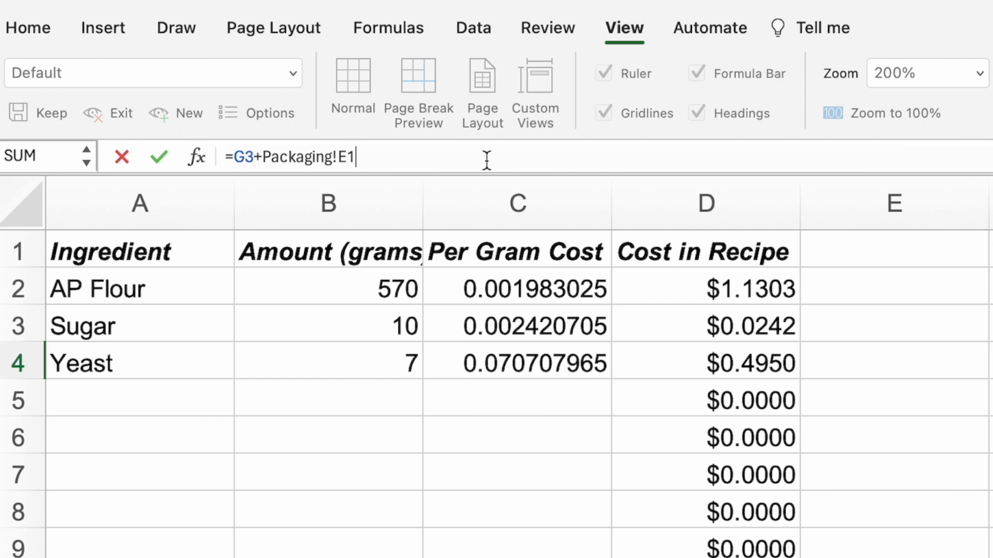
key("Backspace")
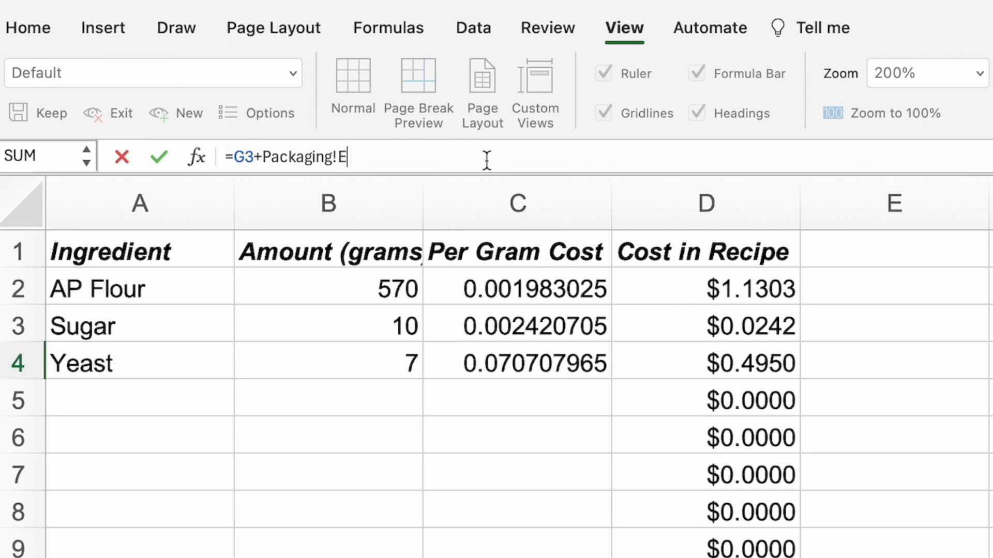
type("2")
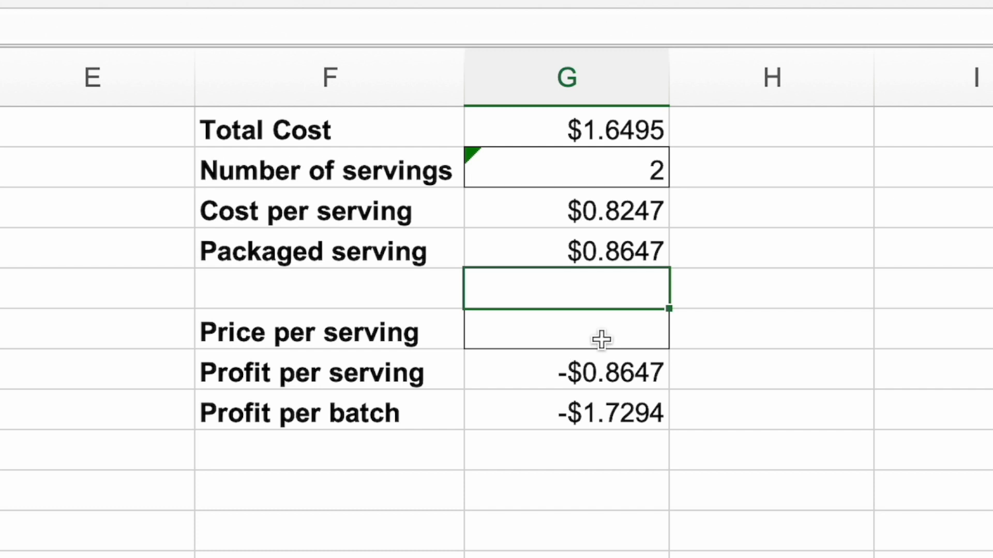
mouse_move(626, 260)
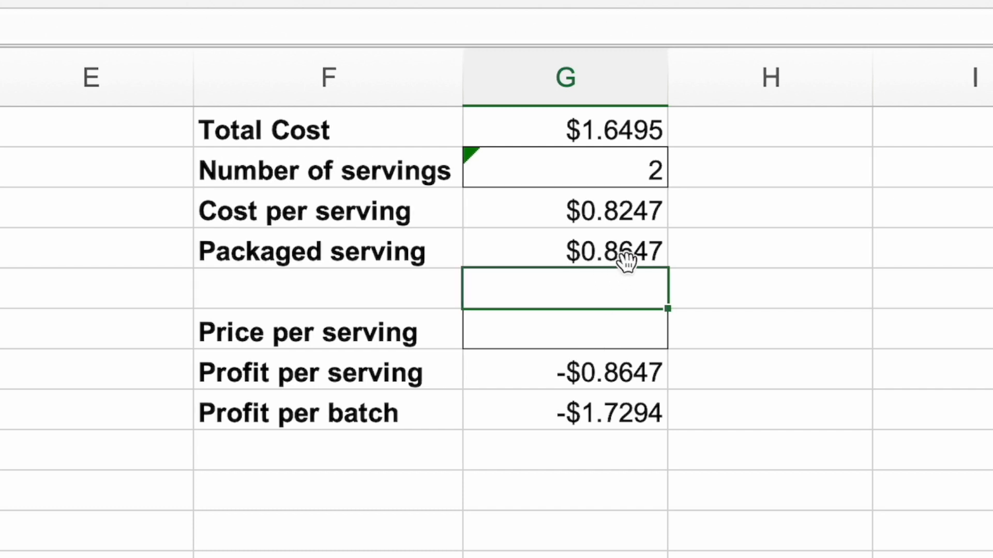
mouse_move(632, 308)
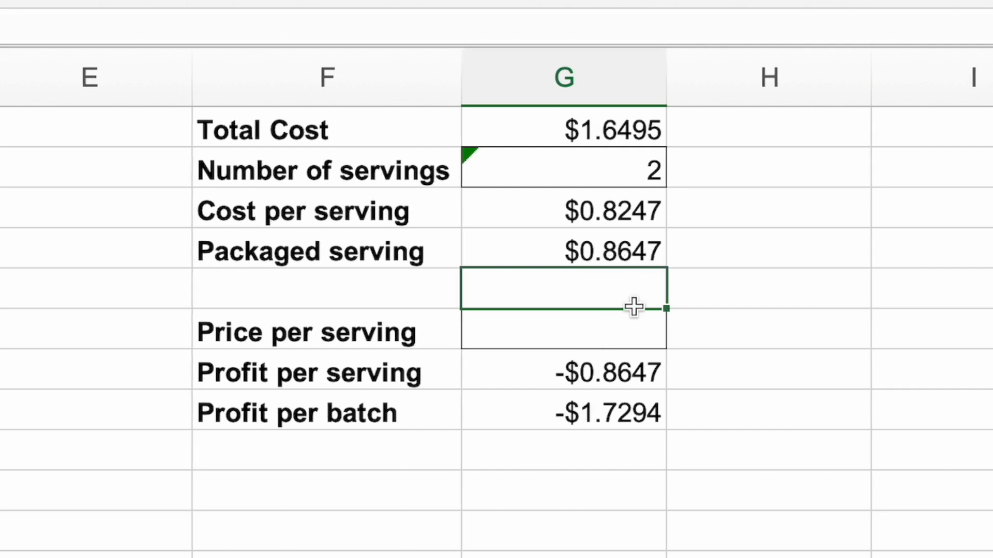
Set the price per serving to $5.00, giving $4.1353 profit per serving and $8.2706 per batch
left_click(562, 328)
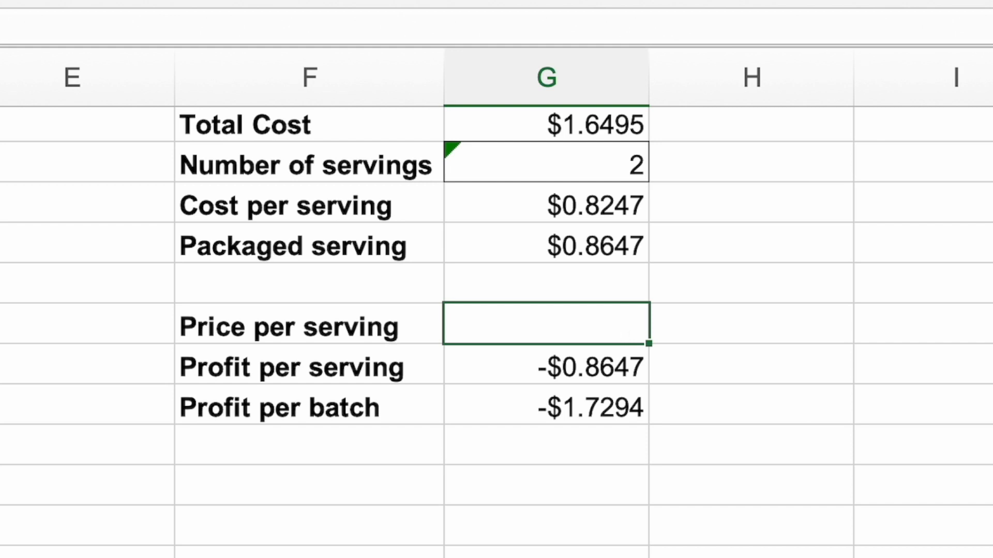
type("5.00")
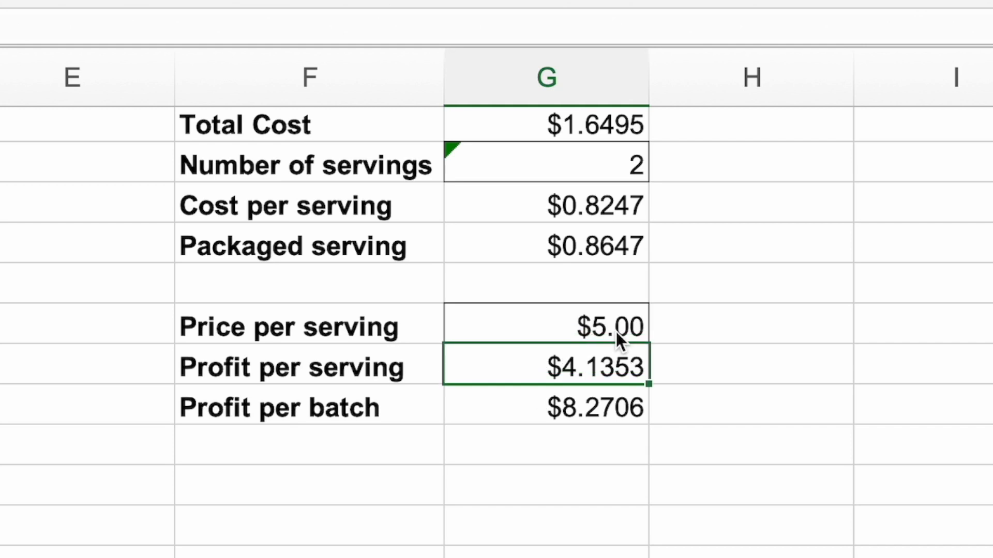
mouse_move(539, 391)
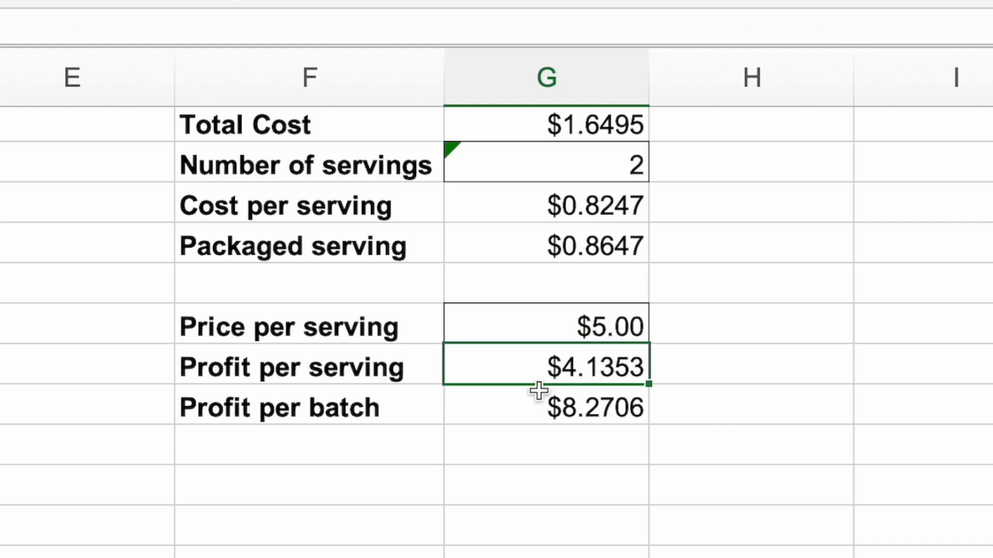
mouse_move(520, 454)
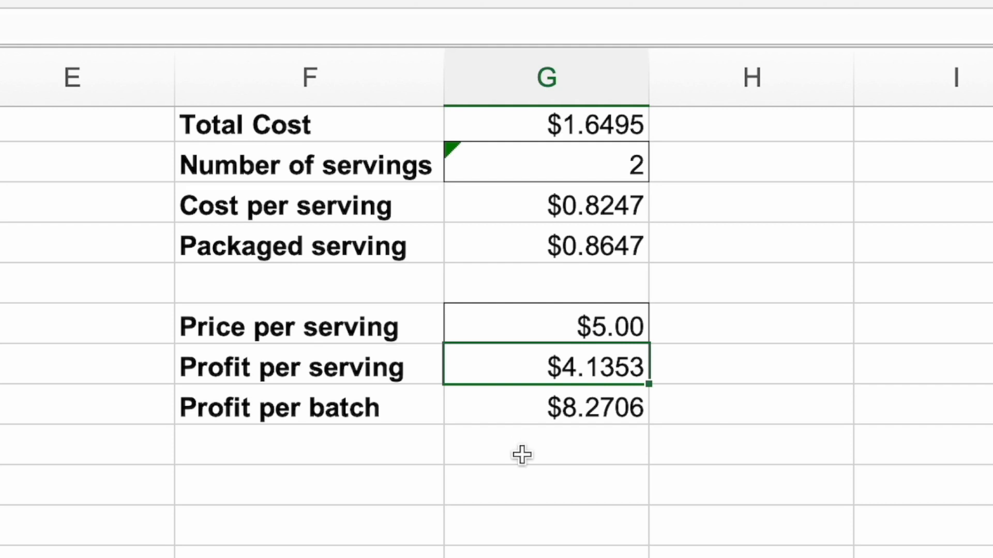